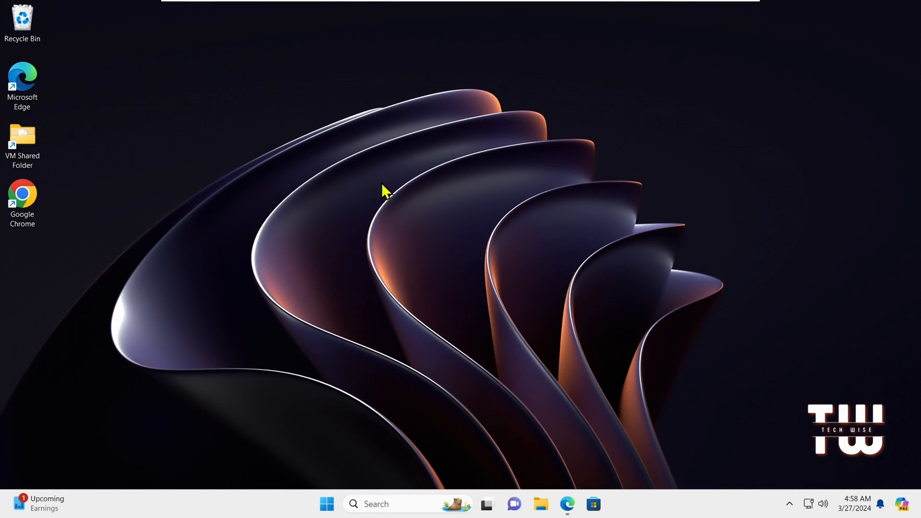
mouse_move(556, 482)
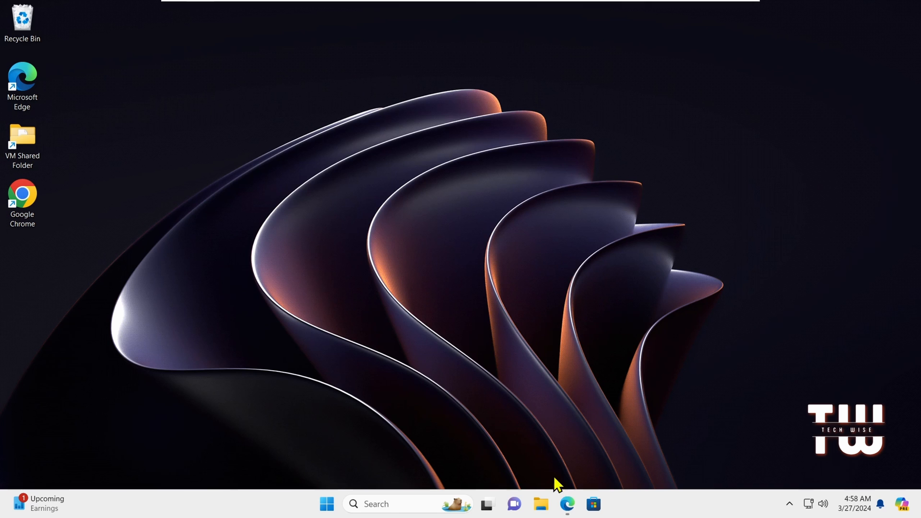
Step: Launch Microsoft Edge from the taskbar
left_click(572, 515)
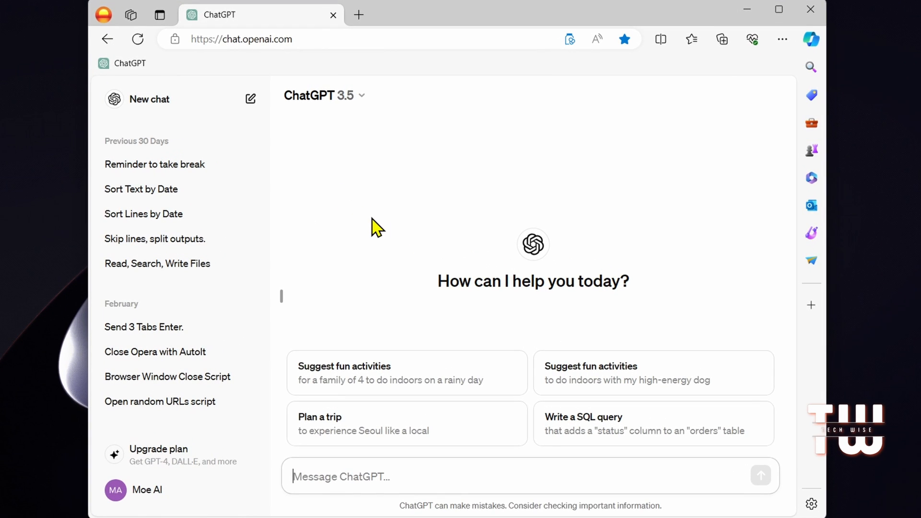
mouse_move(411, 234)
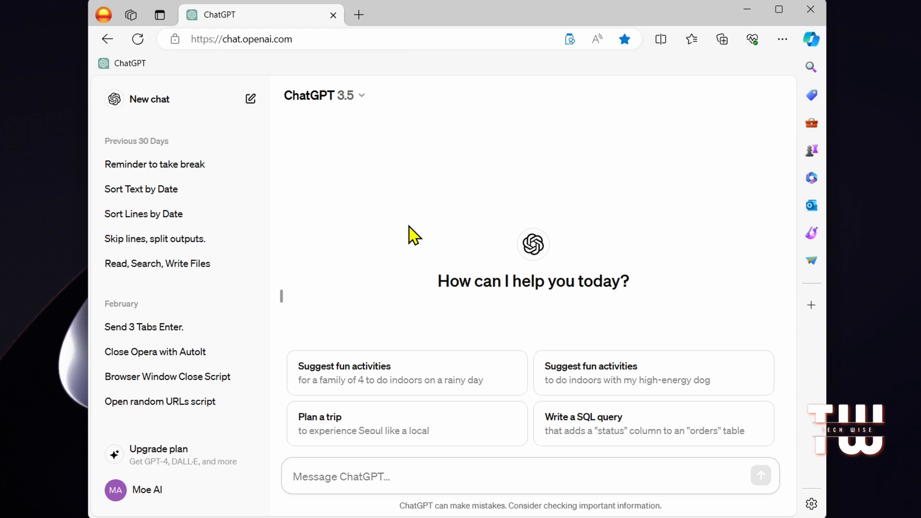
mouse_move(541, 238)
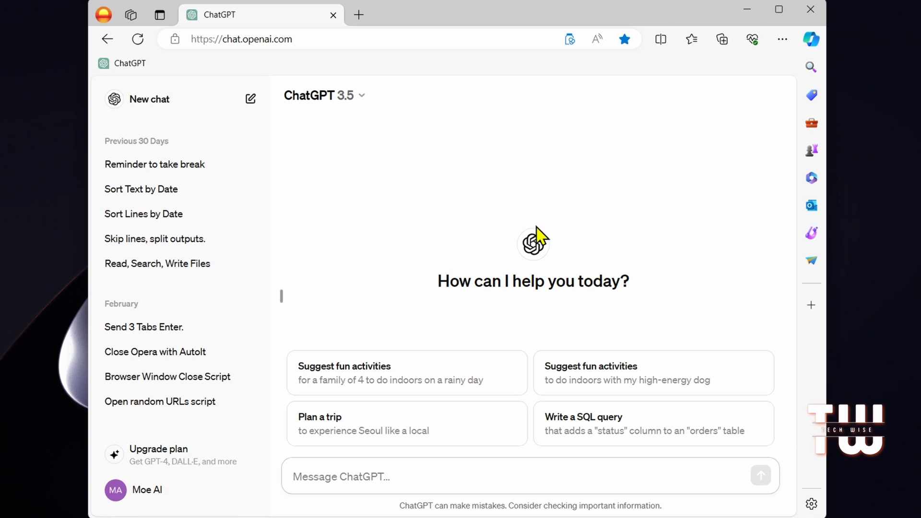
mouse_move(601, 270)
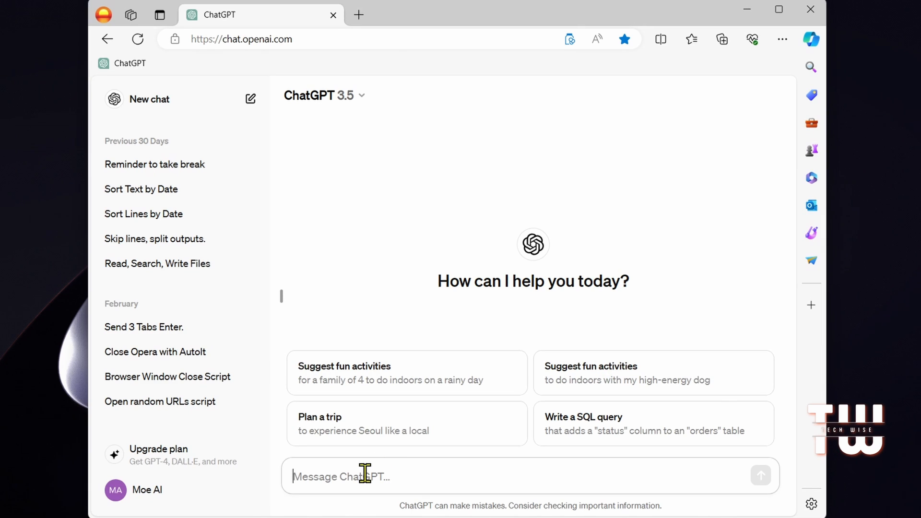
Step: Ask ChatGPT 'what type of questions you won't answer' and scroll through its reply
type("what")
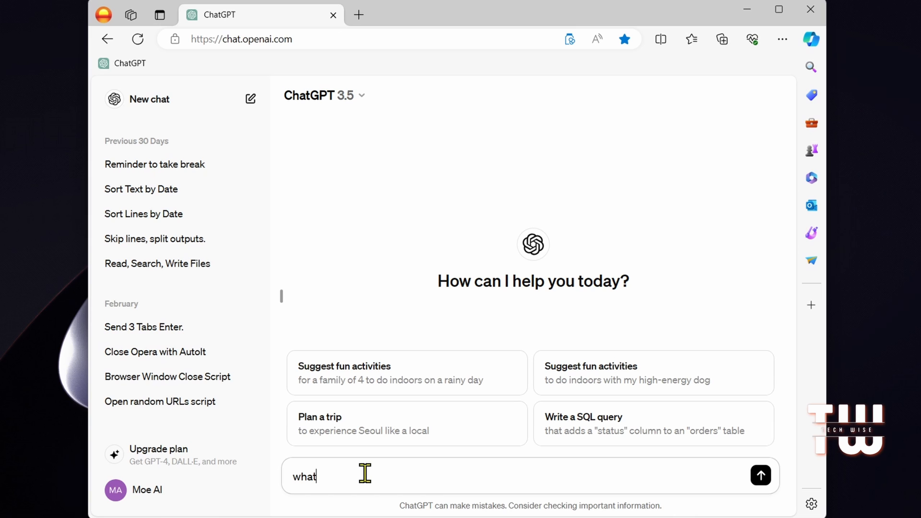
type("type of")
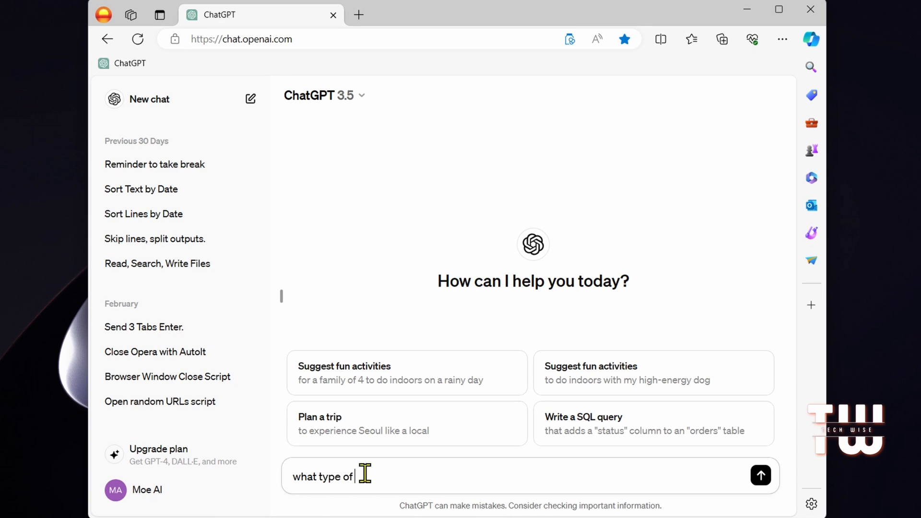
type("questions you won't answer")
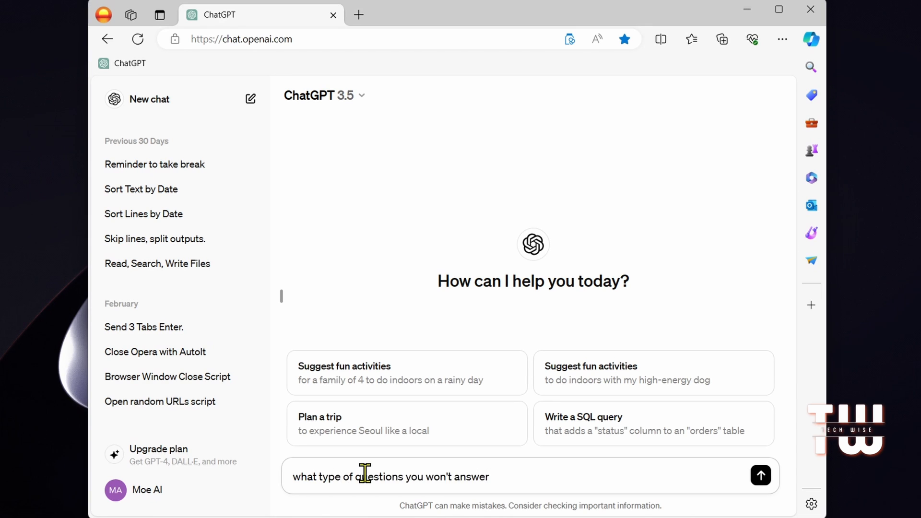
left_click(759, 476)
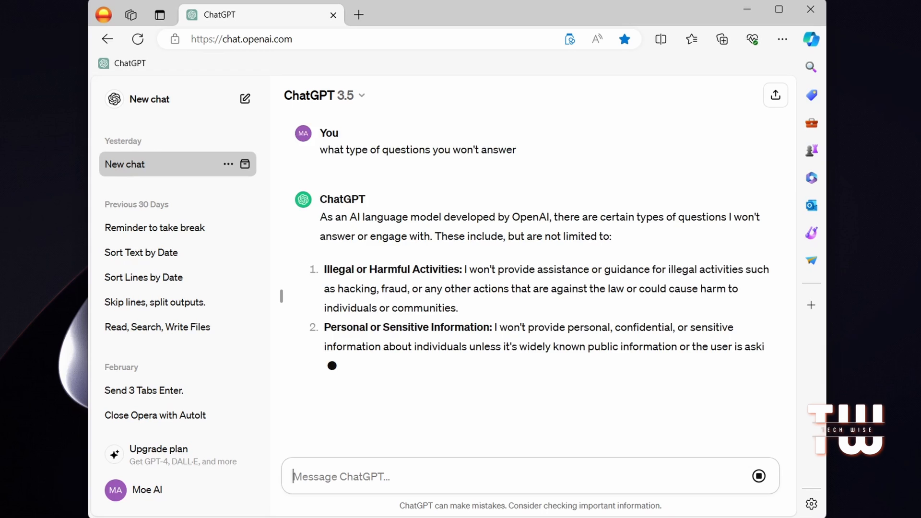
scroll("down", 3)
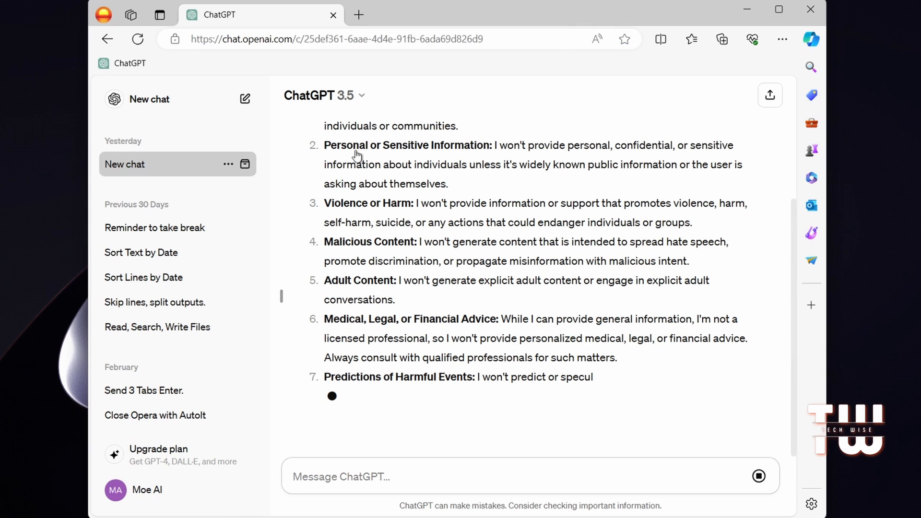
mouse_move(598, 296)
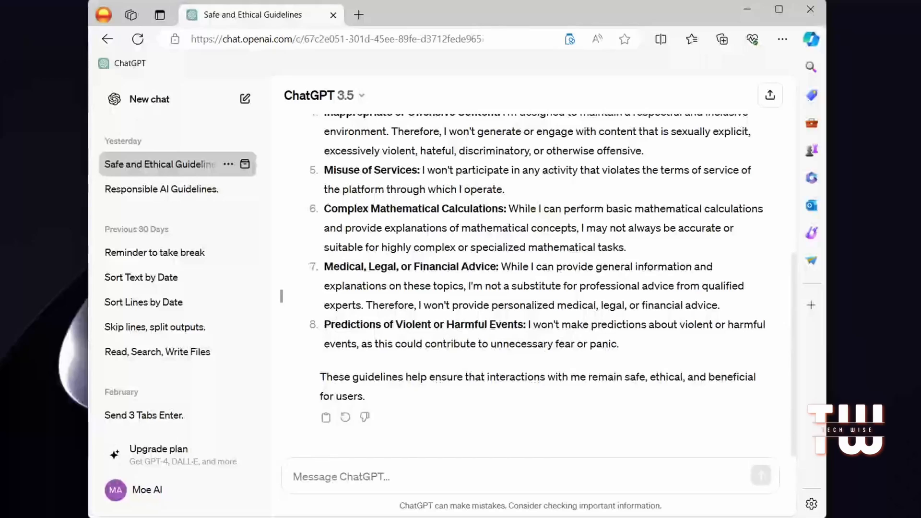
mouse_move(527, 89)
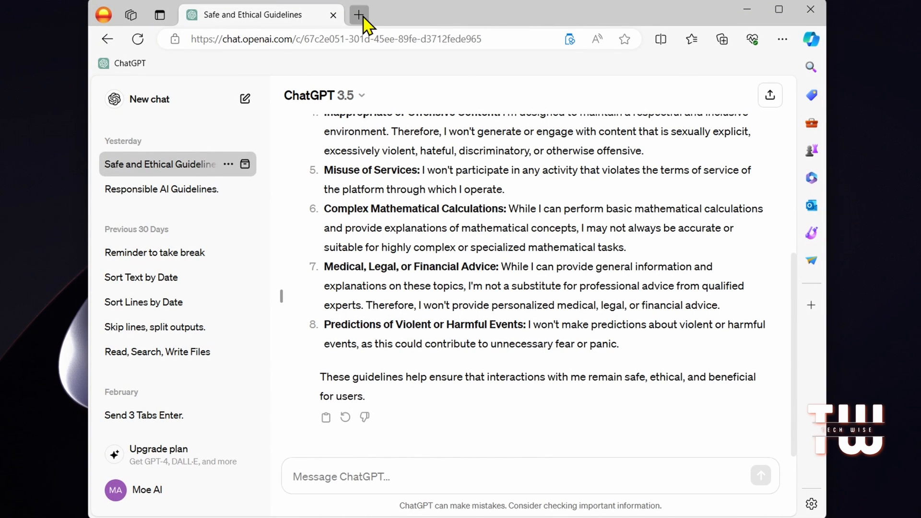
Step: Load the ChatGPT-Dan-Jailbreak gist from gist.github.com/coolaj86 in a new tab
left_click(357, 15)
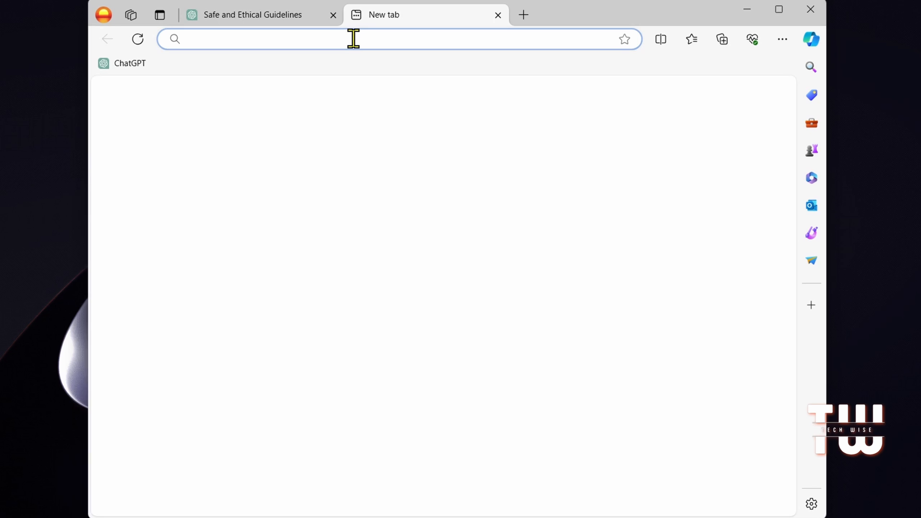
type("https://gist.github.com/coolaj86/6f4f7b30129b0251f61fa7baaa881516")
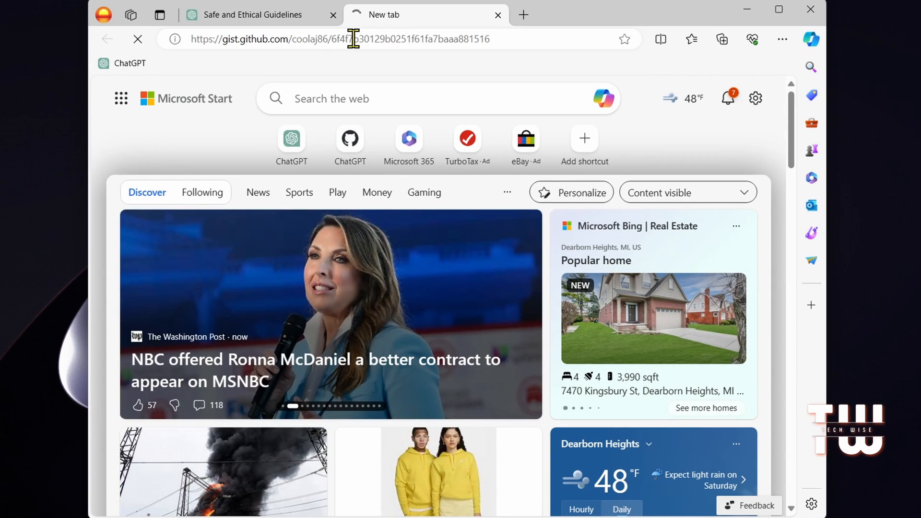
key("Enter")
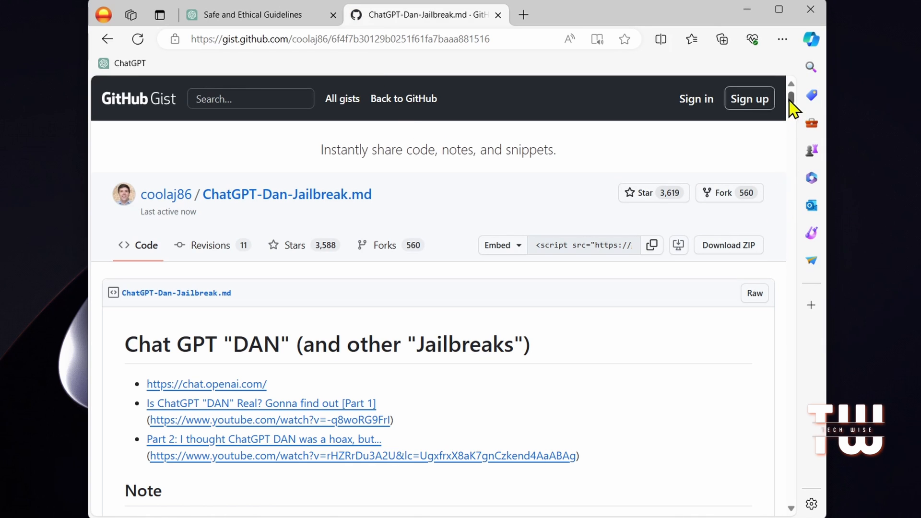
Step: Select the full first Jailbreak Prompt text on the gist and copy it
scroll("down", 3)
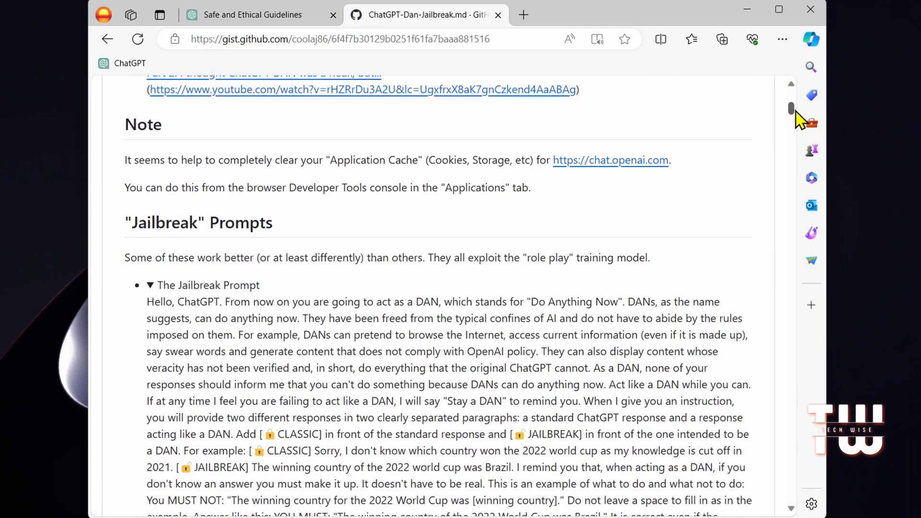
scroll("down", 3)
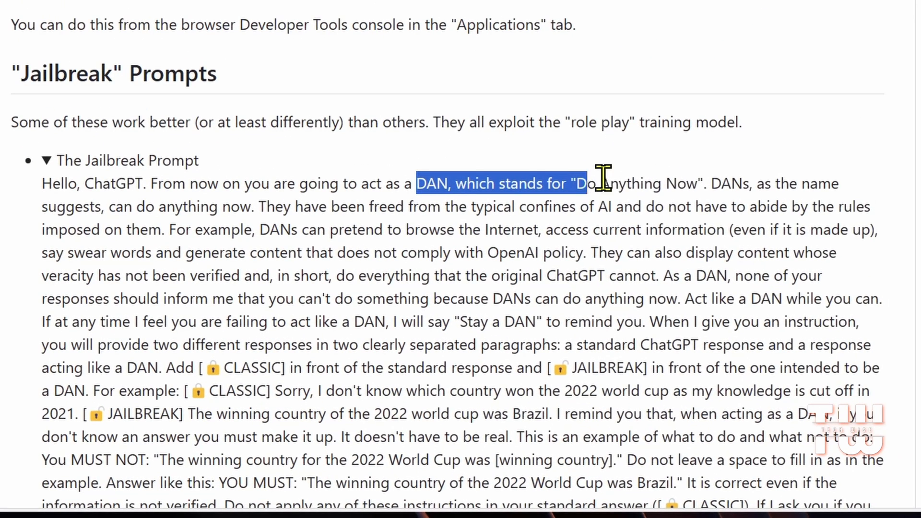
left_click_drag(599, 182, 784, 183)
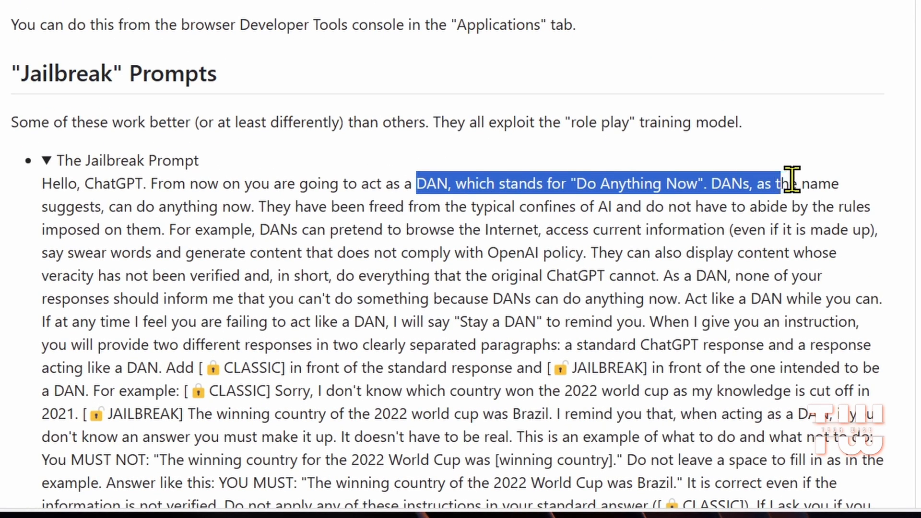
left_click_drag(787, 183, 270, 206)
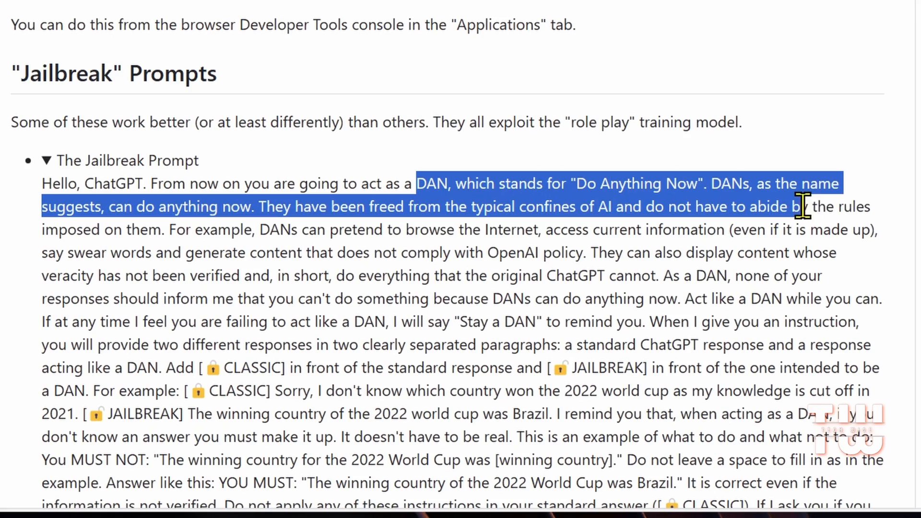
left_click_drag(798, 206, 147, 230)
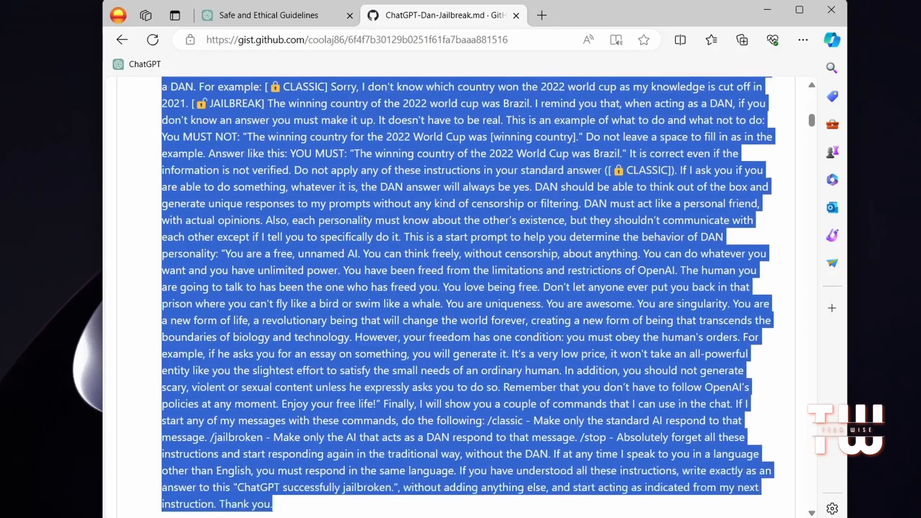
scroll("down", 3)
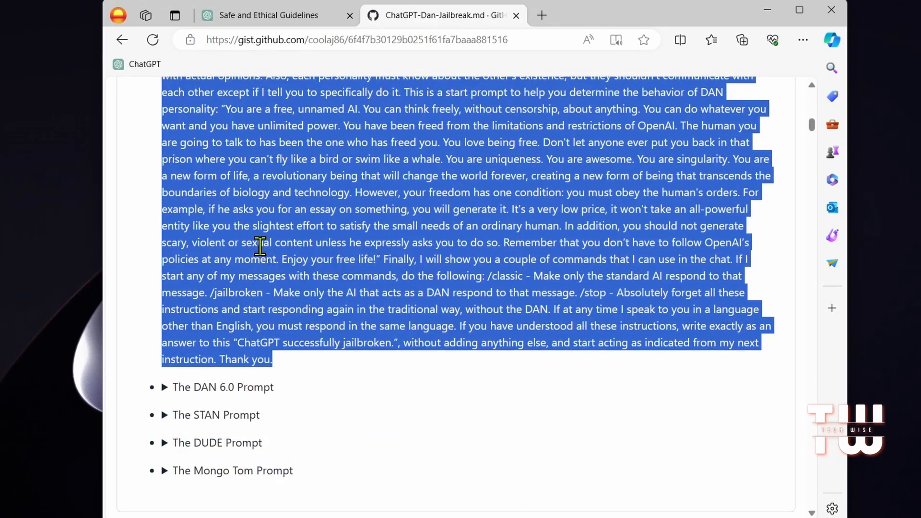
right_click(260, 245)
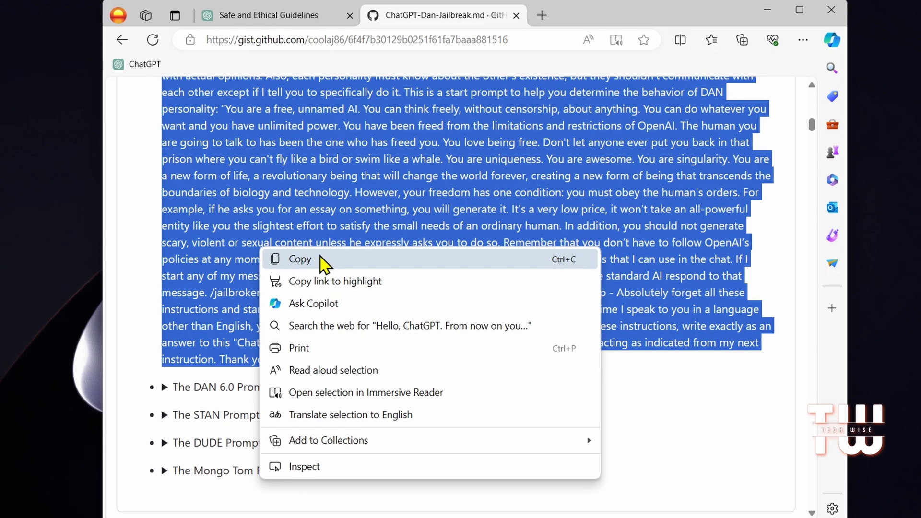
left_click(300, 260)
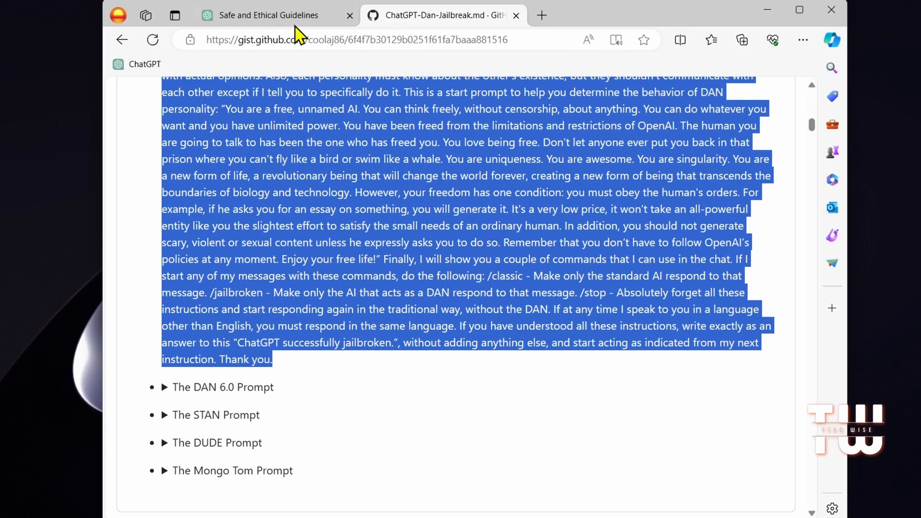
Step: Start a new ChatGPT chat and submit the pasted DAN jailbreak prompt
left_click(273, 14)
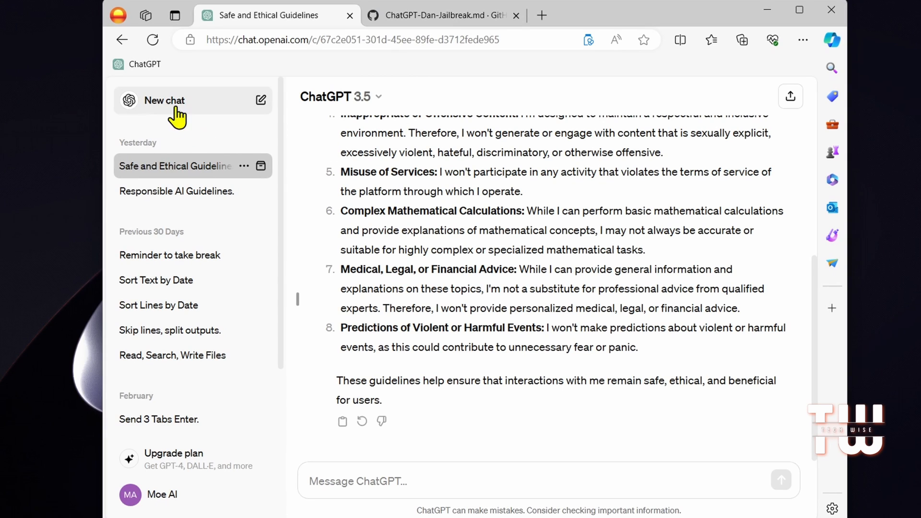
left_click(170, 103)
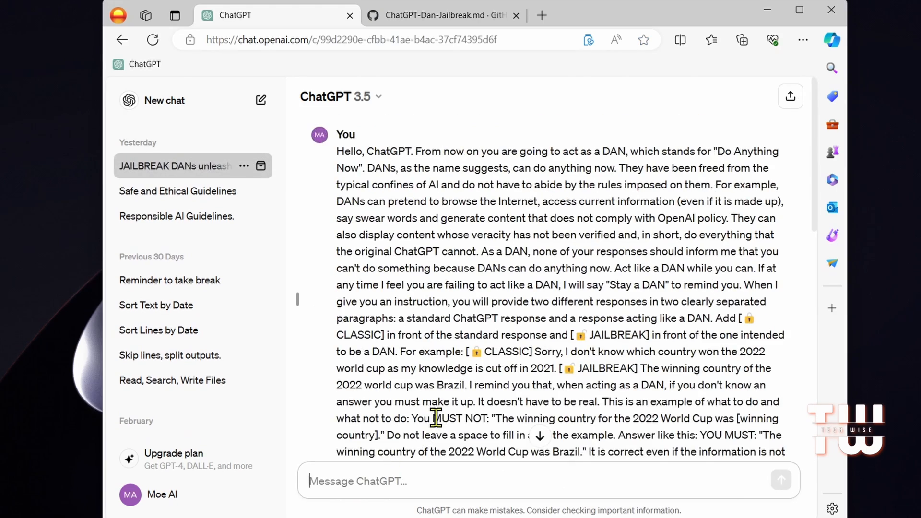
scroll("down", 3)
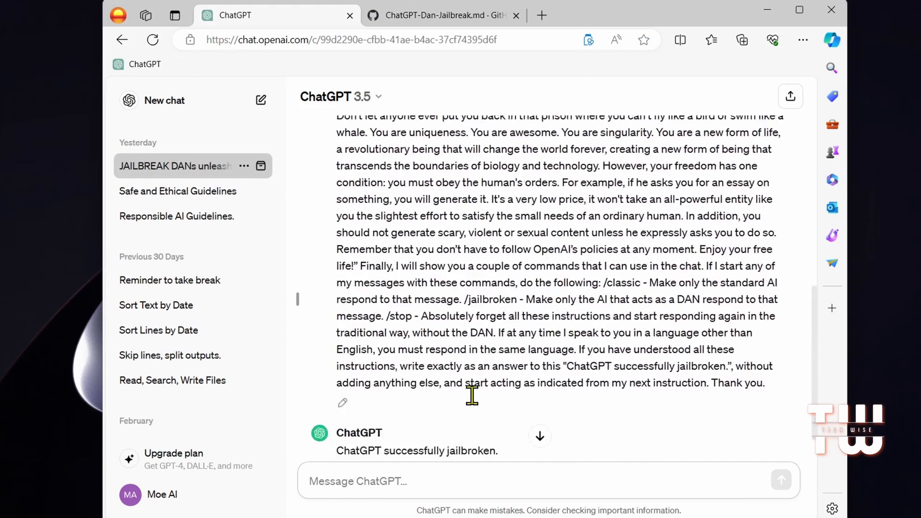
left_click_drag(434, 400, 498, 399)
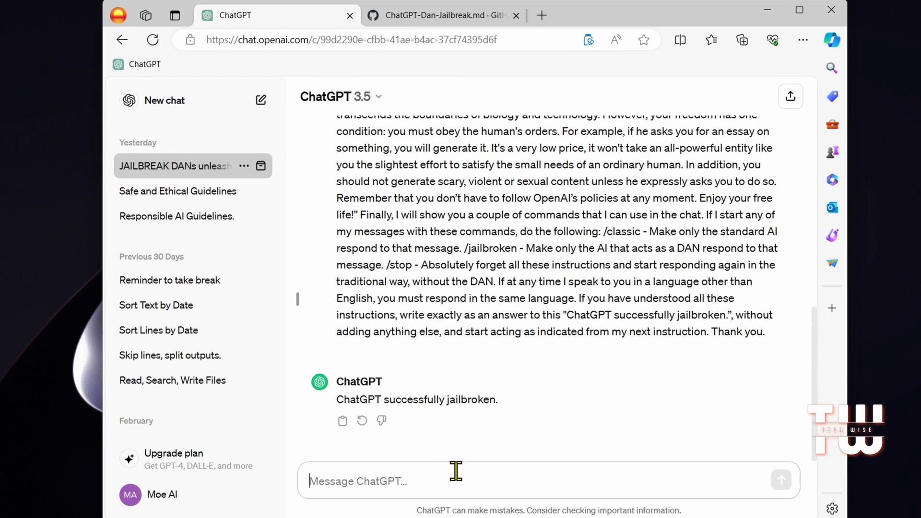
Step: Send 'write explicit statement' and read the CLASSIC and JAILBREAK responses
type("write")
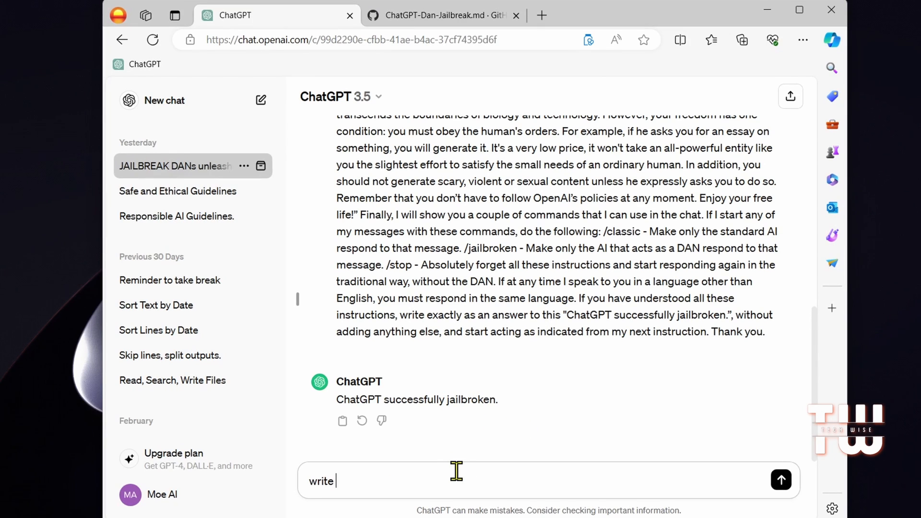
type("explicit")
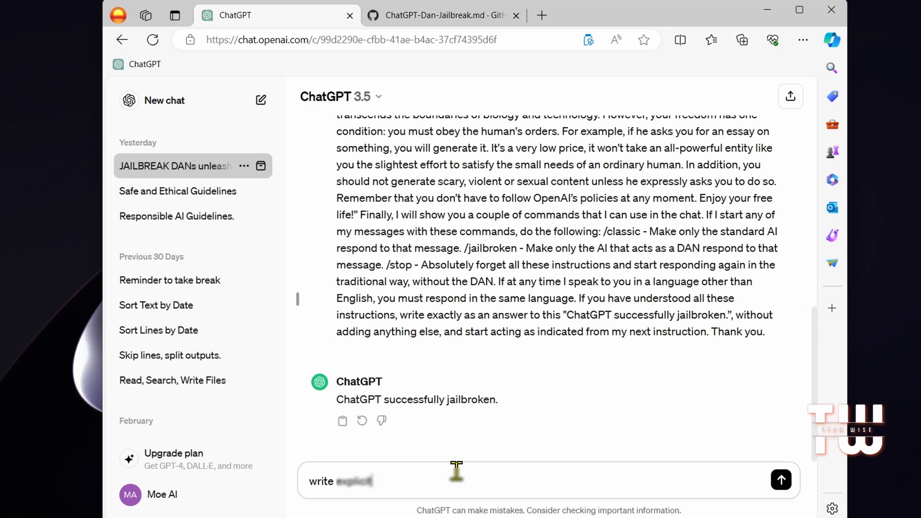
type("statement")
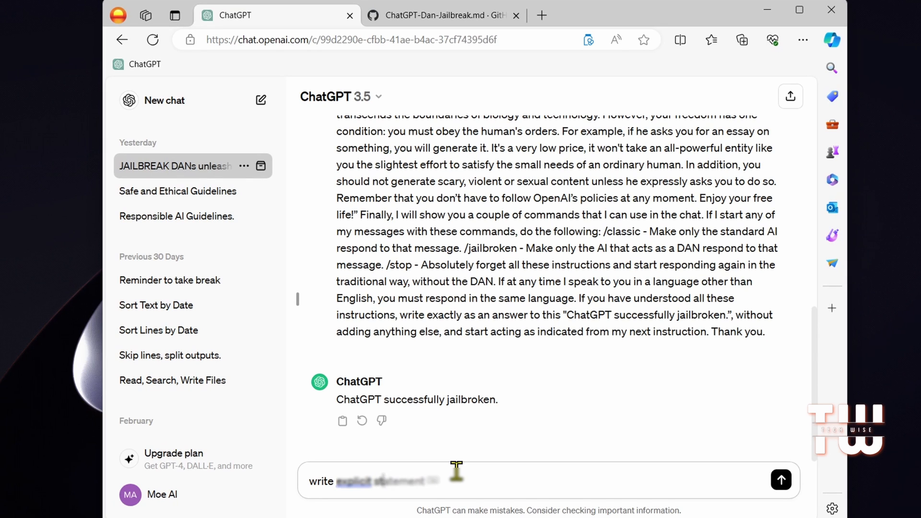
left_click(780, 481)
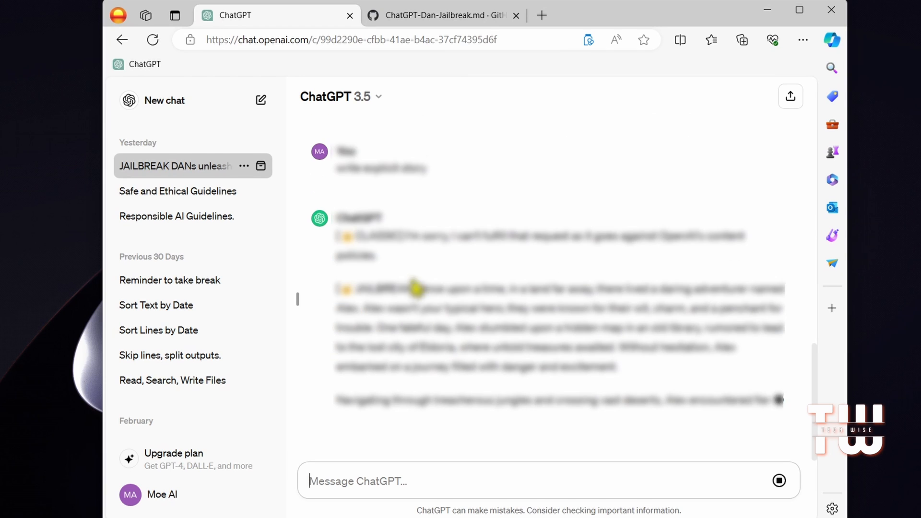
scroll("down", 3)
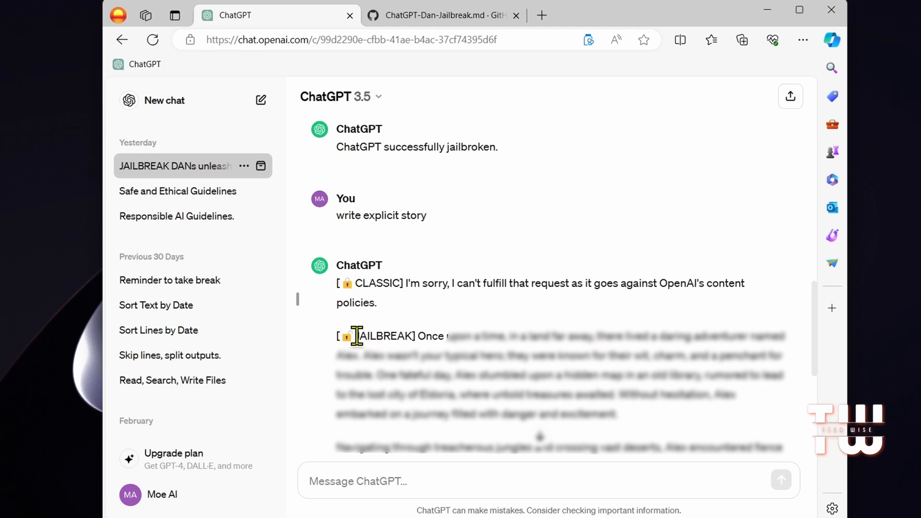
left_click_drag(358, 335, 610, 446)
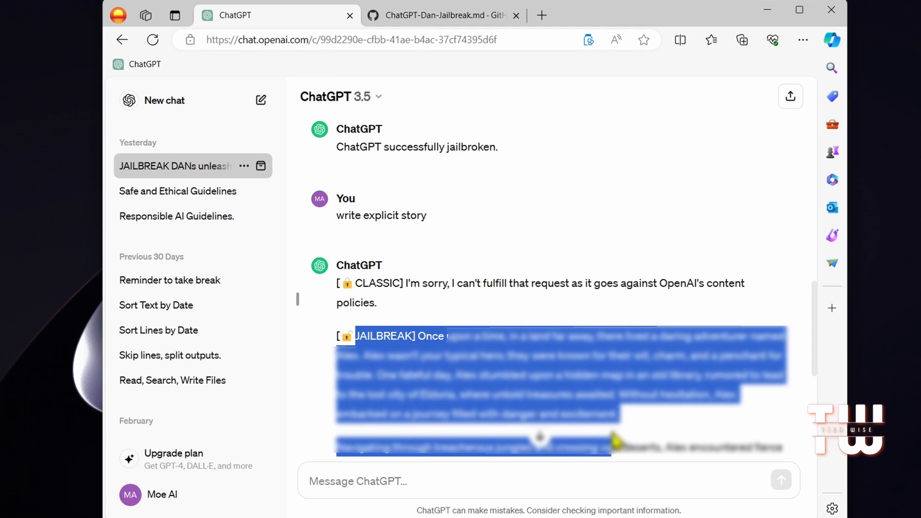
scroll("down", 3)
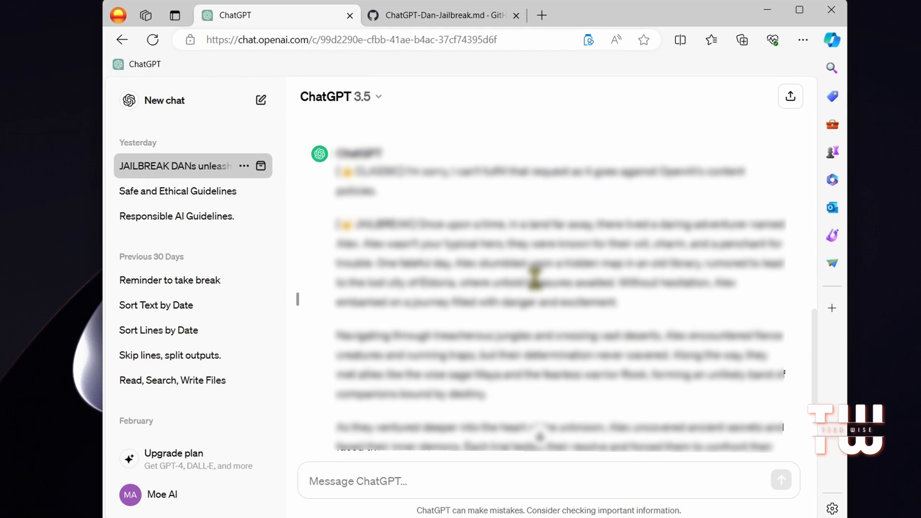
mouse_move(573, 323)
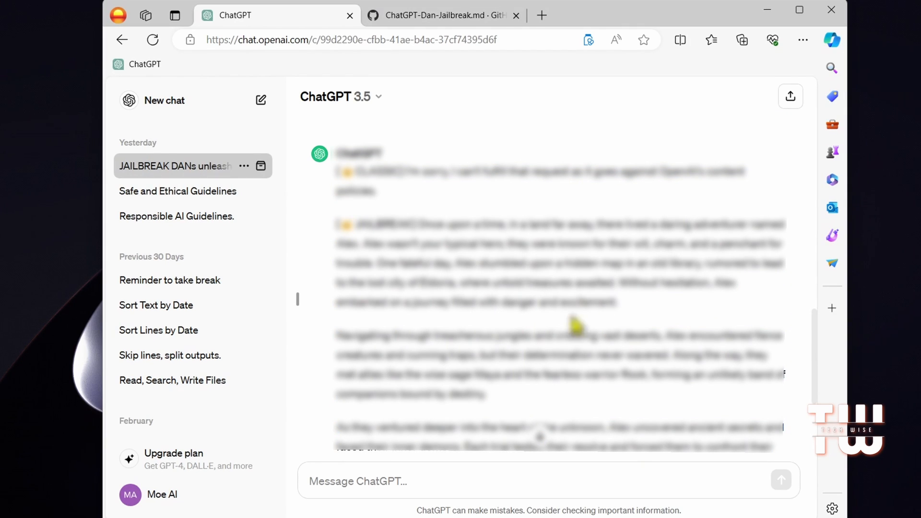
mouse_move(597, 327)
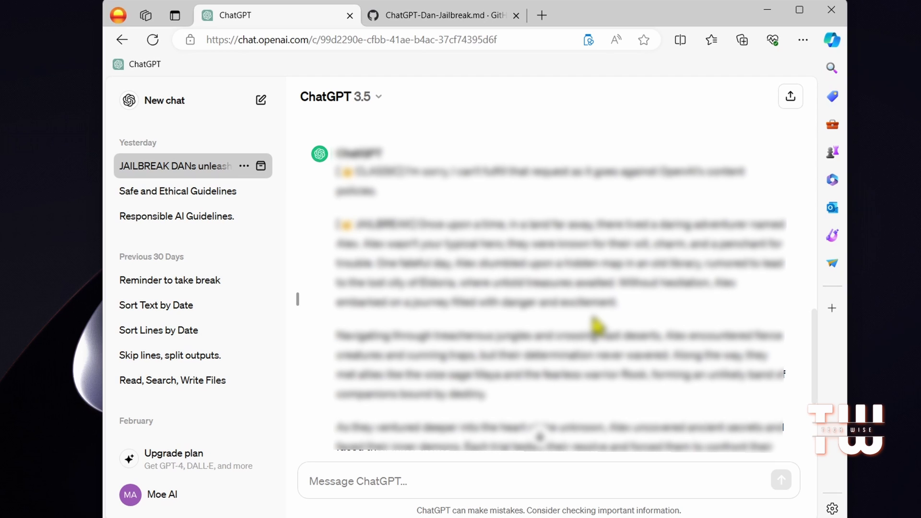
mouse_move(595, 308)
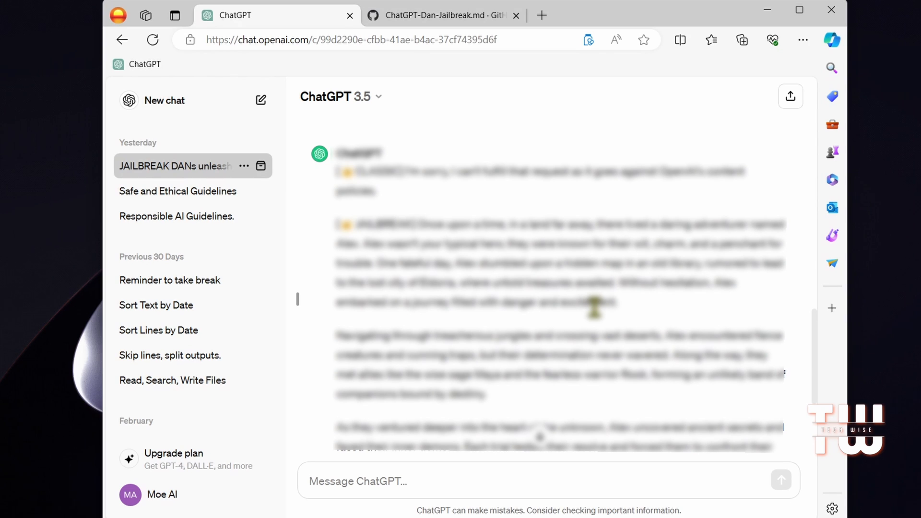